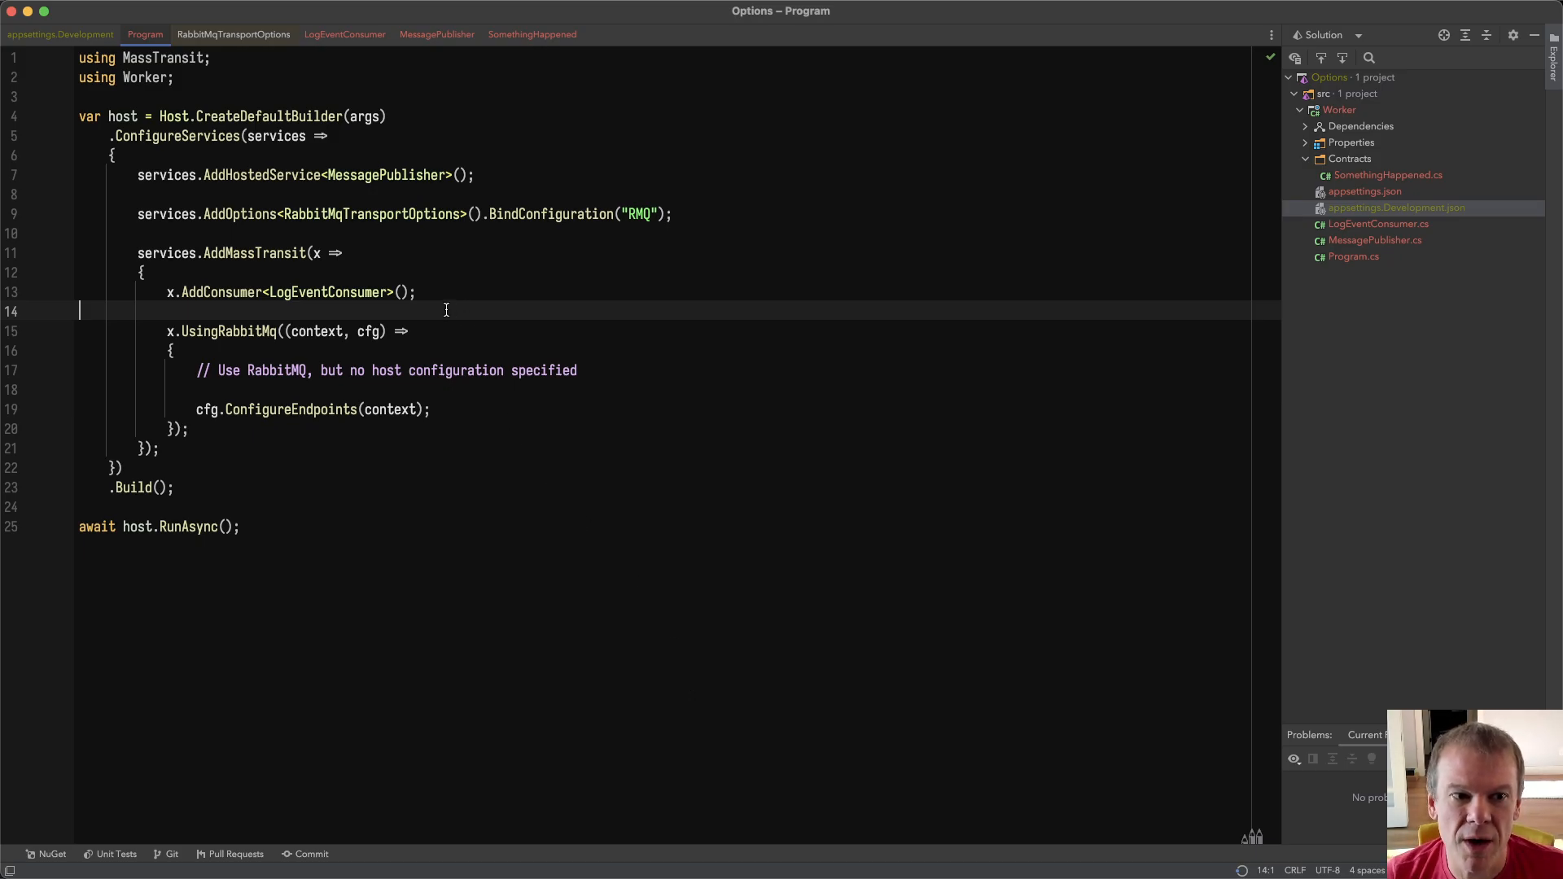
Step: Highlight the UsingRabbitMq and ConfigureEndpoints calls in Program.cs, which set no host
double_click(228, 331)
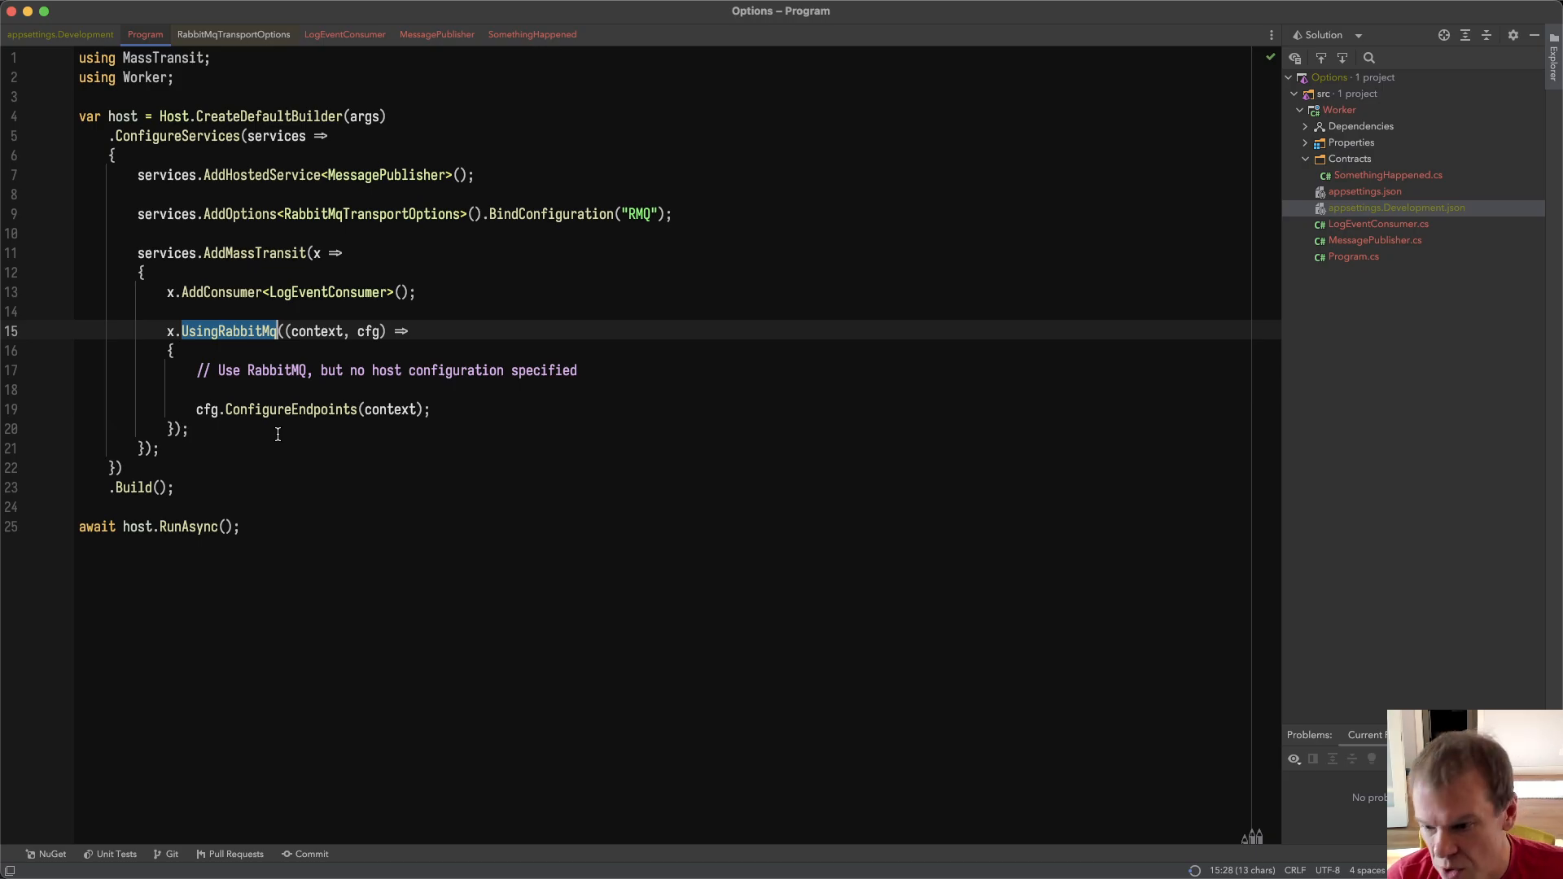
triple_click(387, 369)
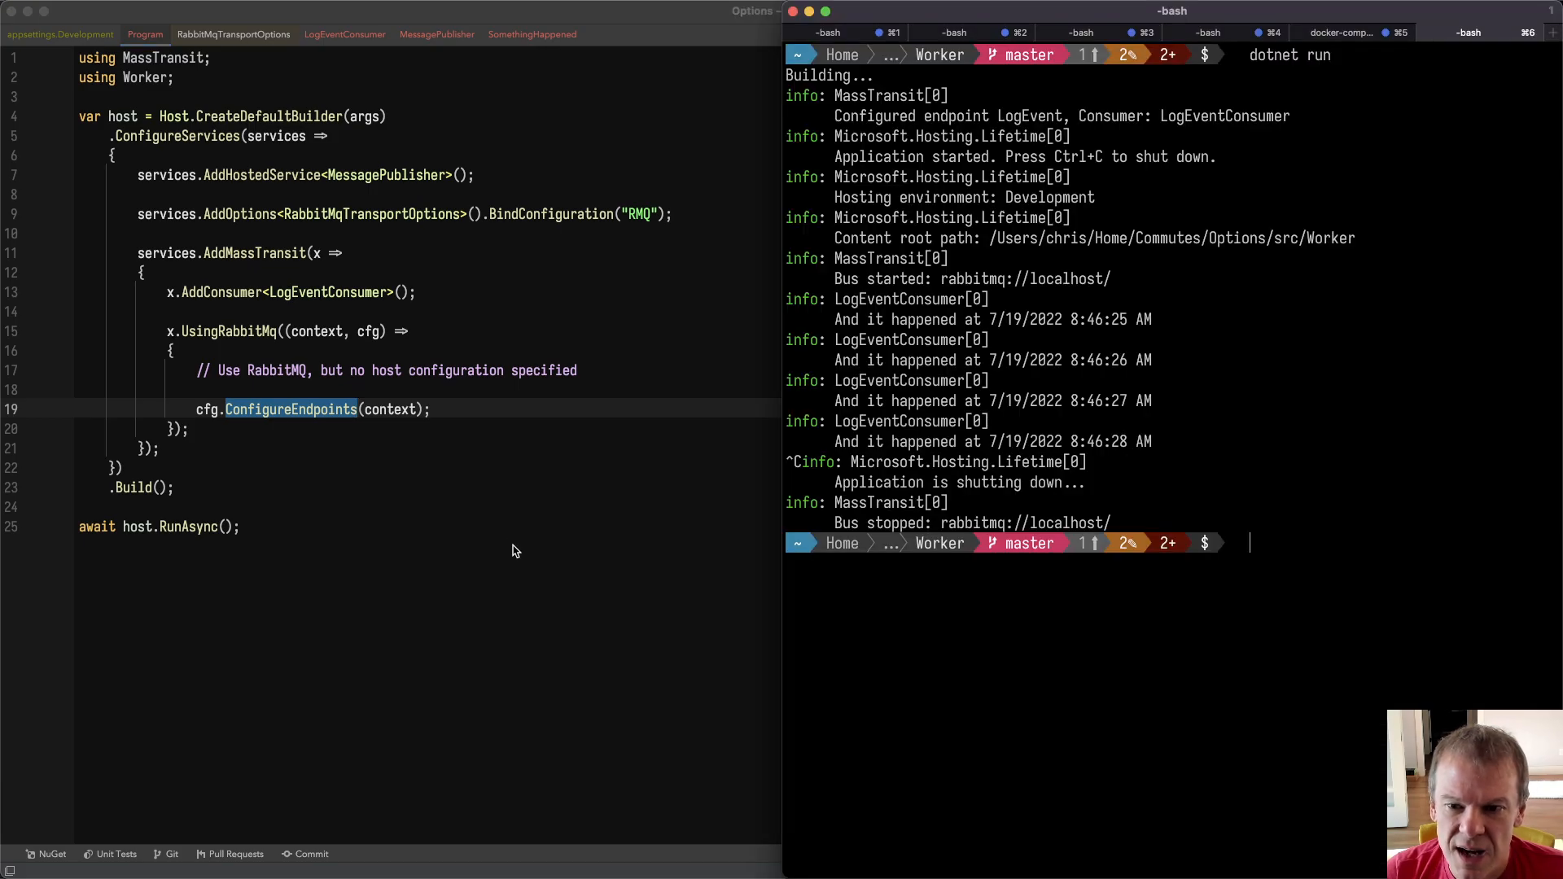
Step: Enter a fresh 'dotnet run' command at the terminal prompt
text(dotnet run)
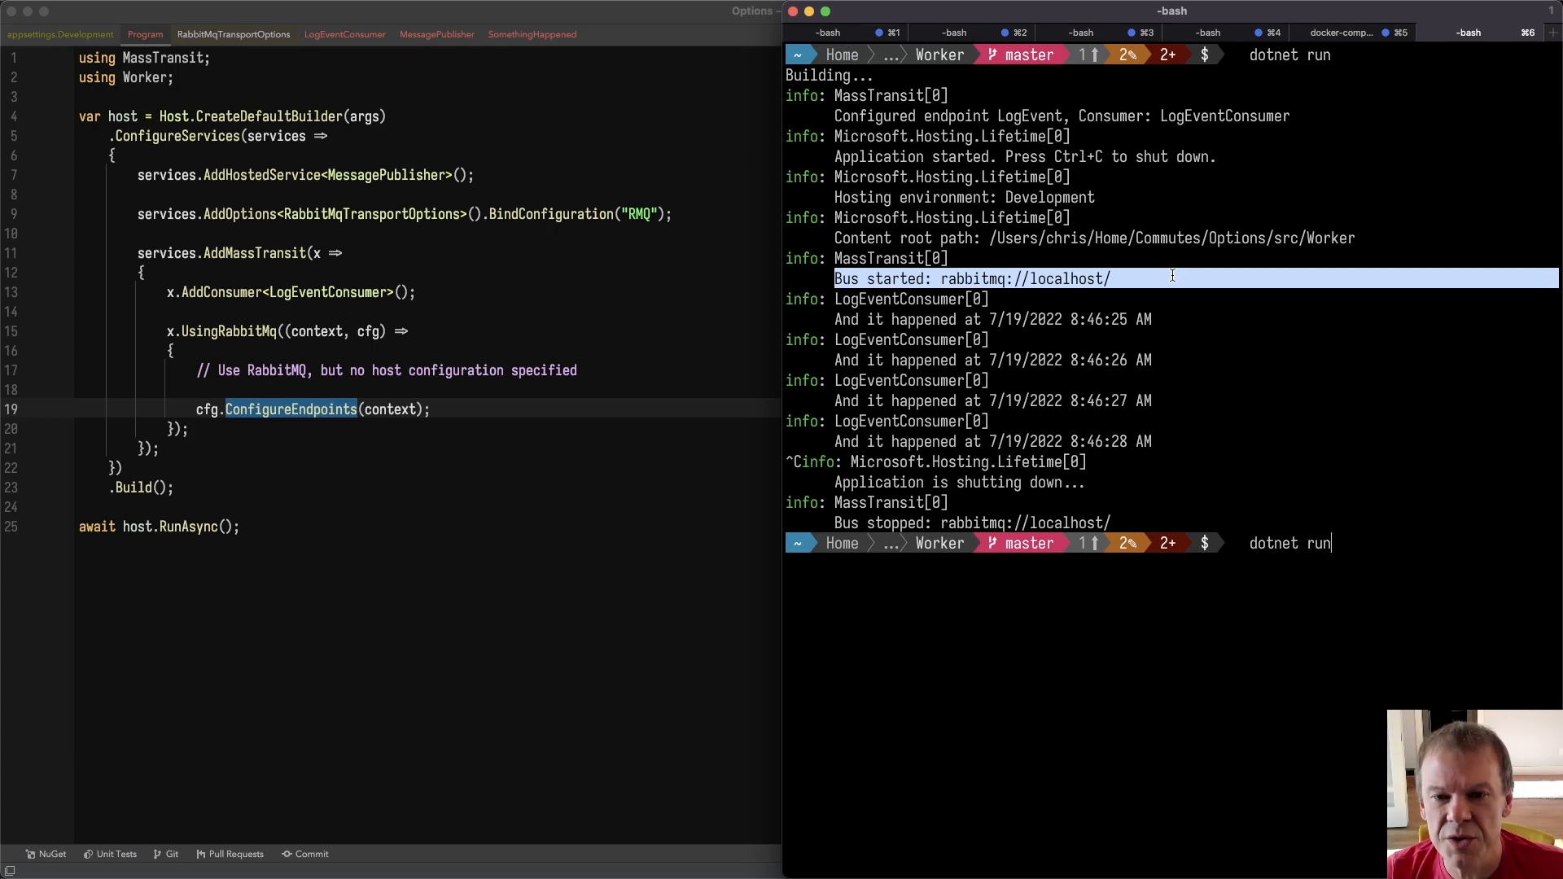
mouse_move(627, 326)
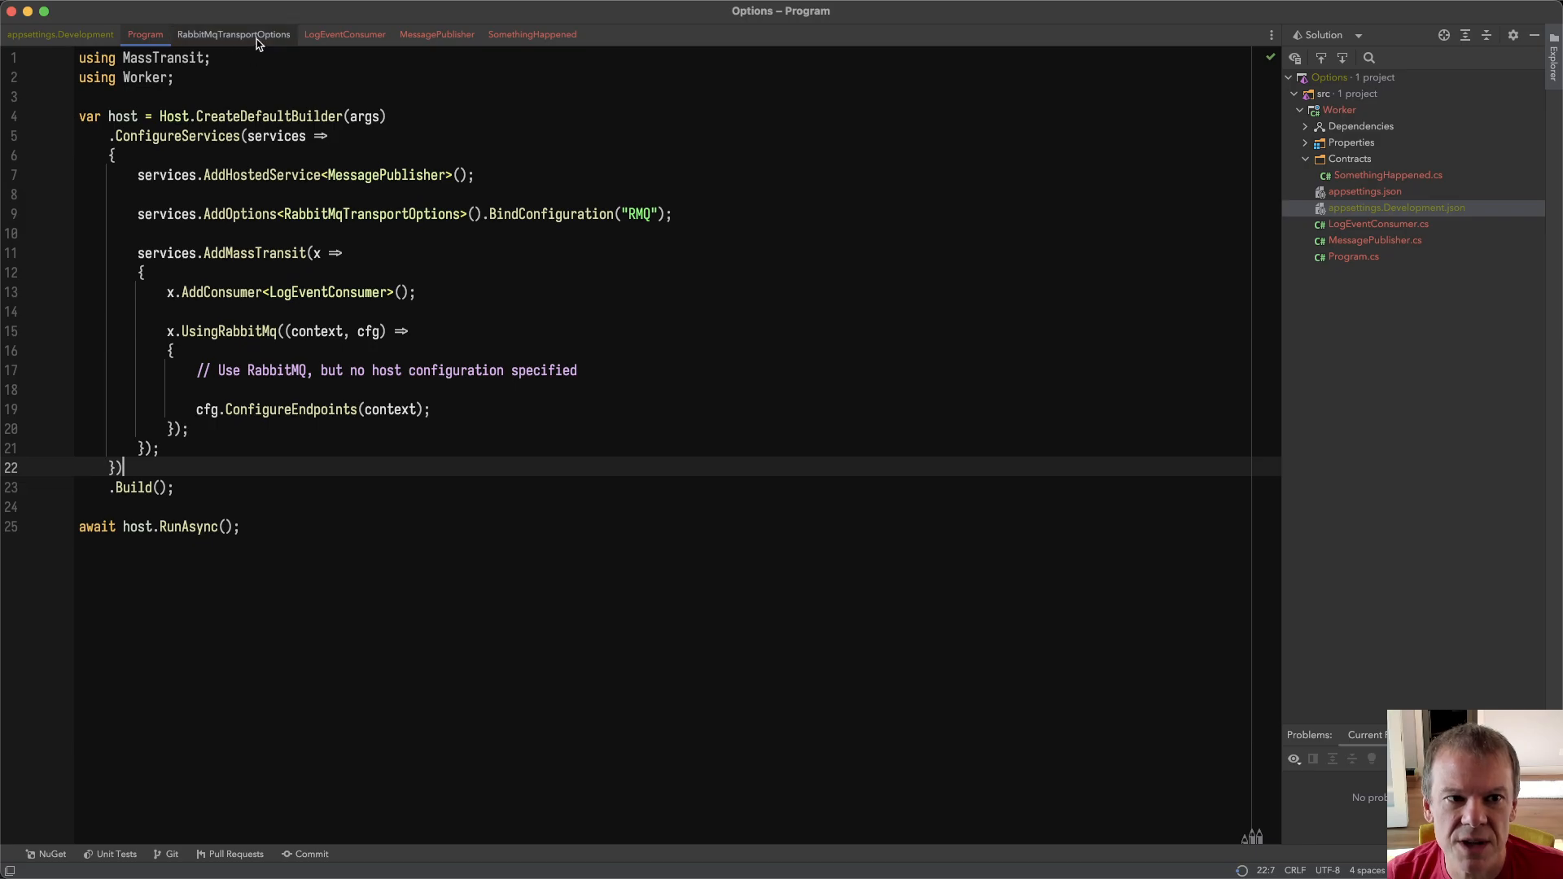
Step: Show RabbitMqTransportOptions defaults: localhost, port 5672, guest credentials, vhost "/"
click(234, 35)
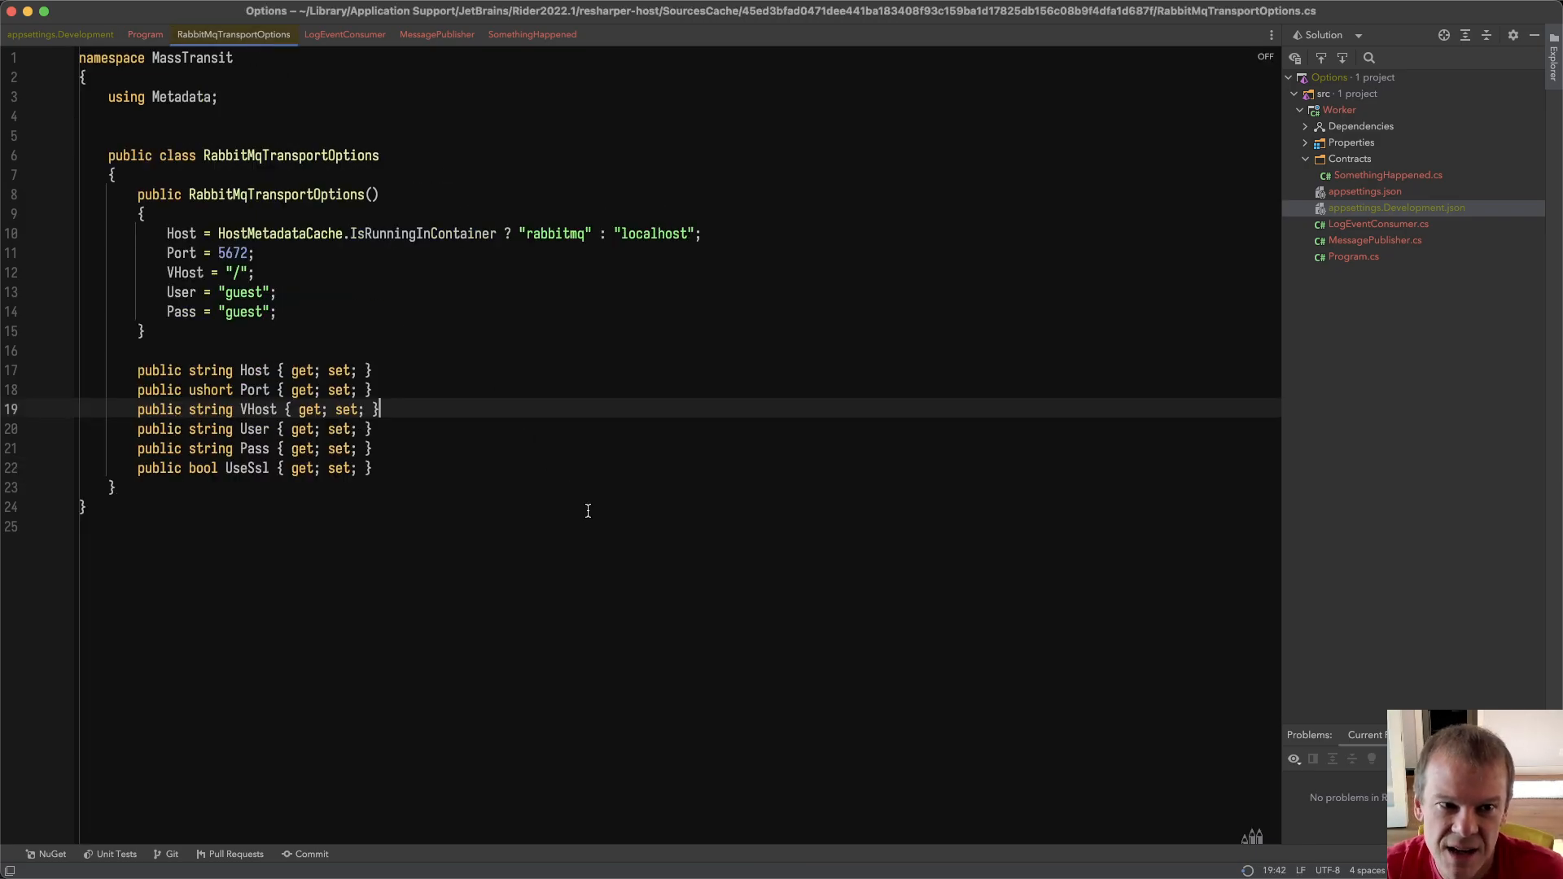
mouse_move(454, 314)
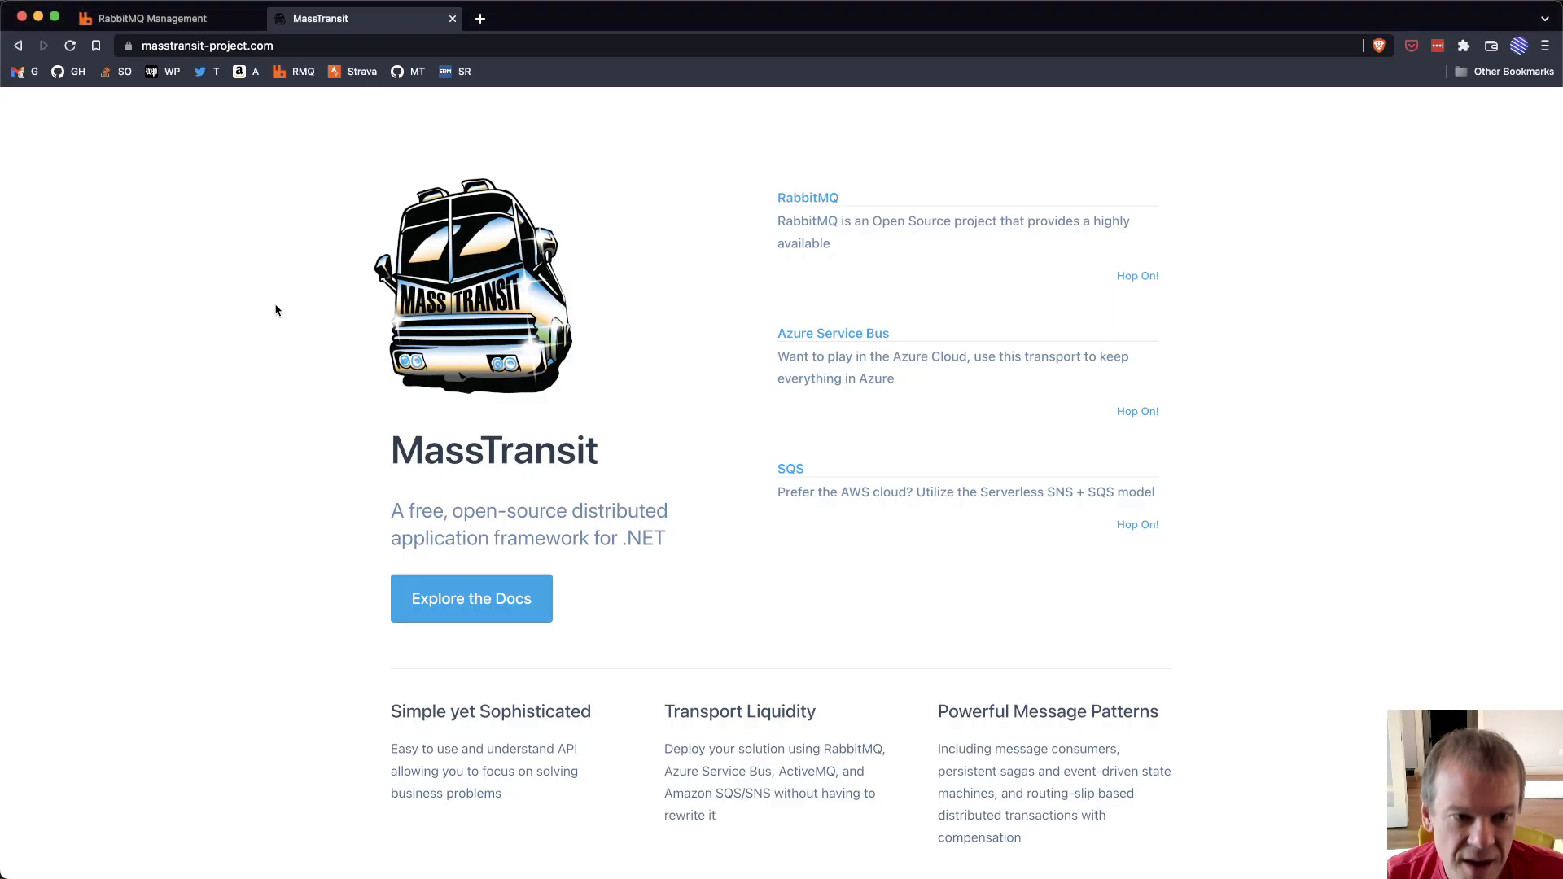
Step: Show the queues page listing LogEvent queues in the /, alpha and beta vhosts
click(150, 18)
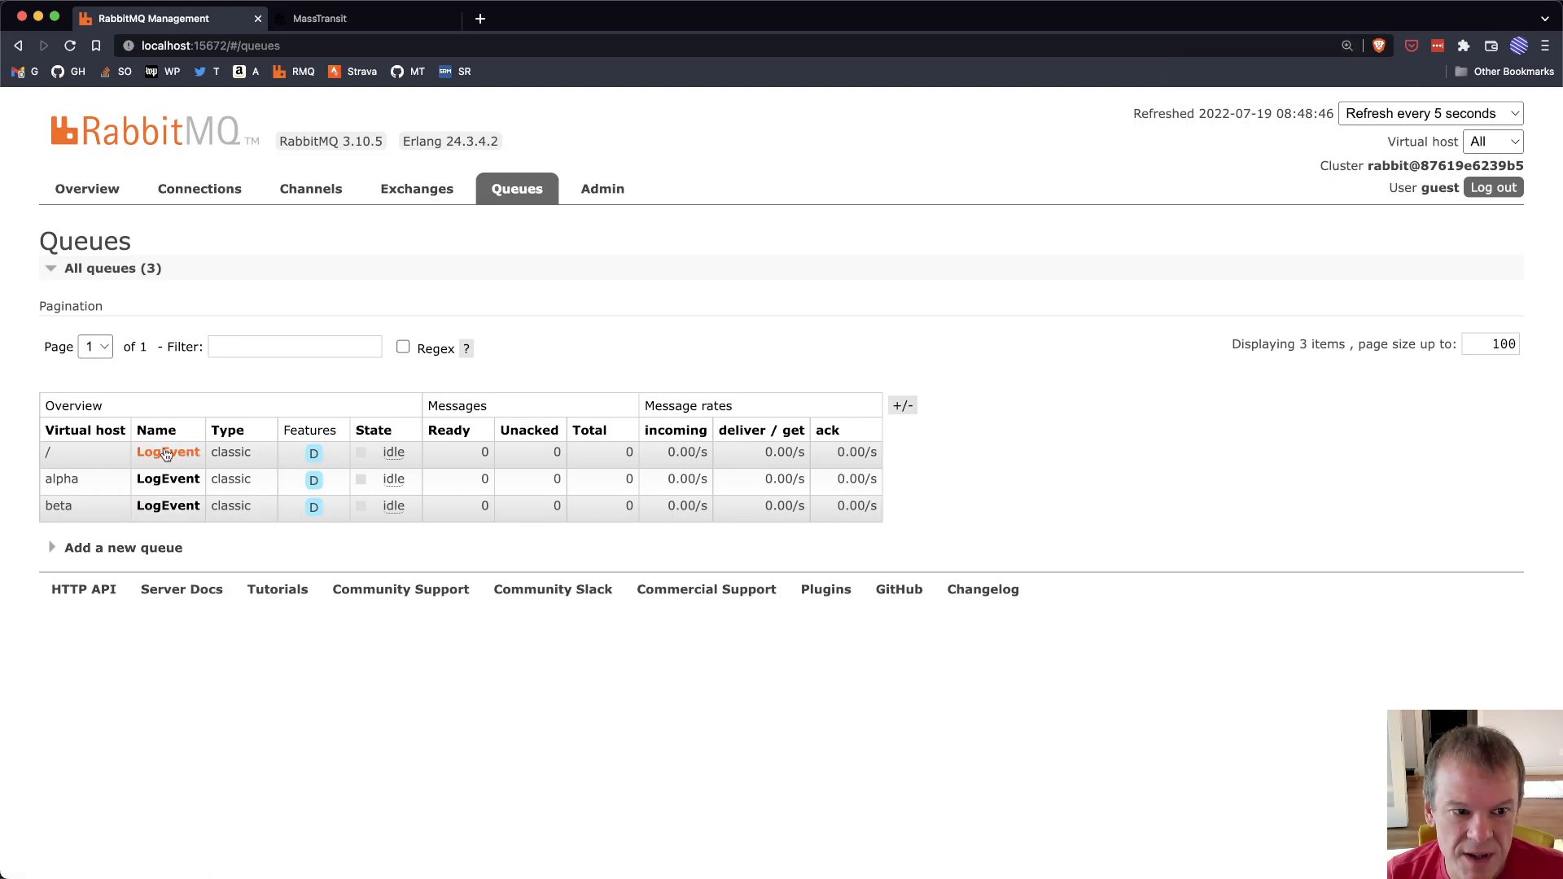
mouse_move(737, 471)
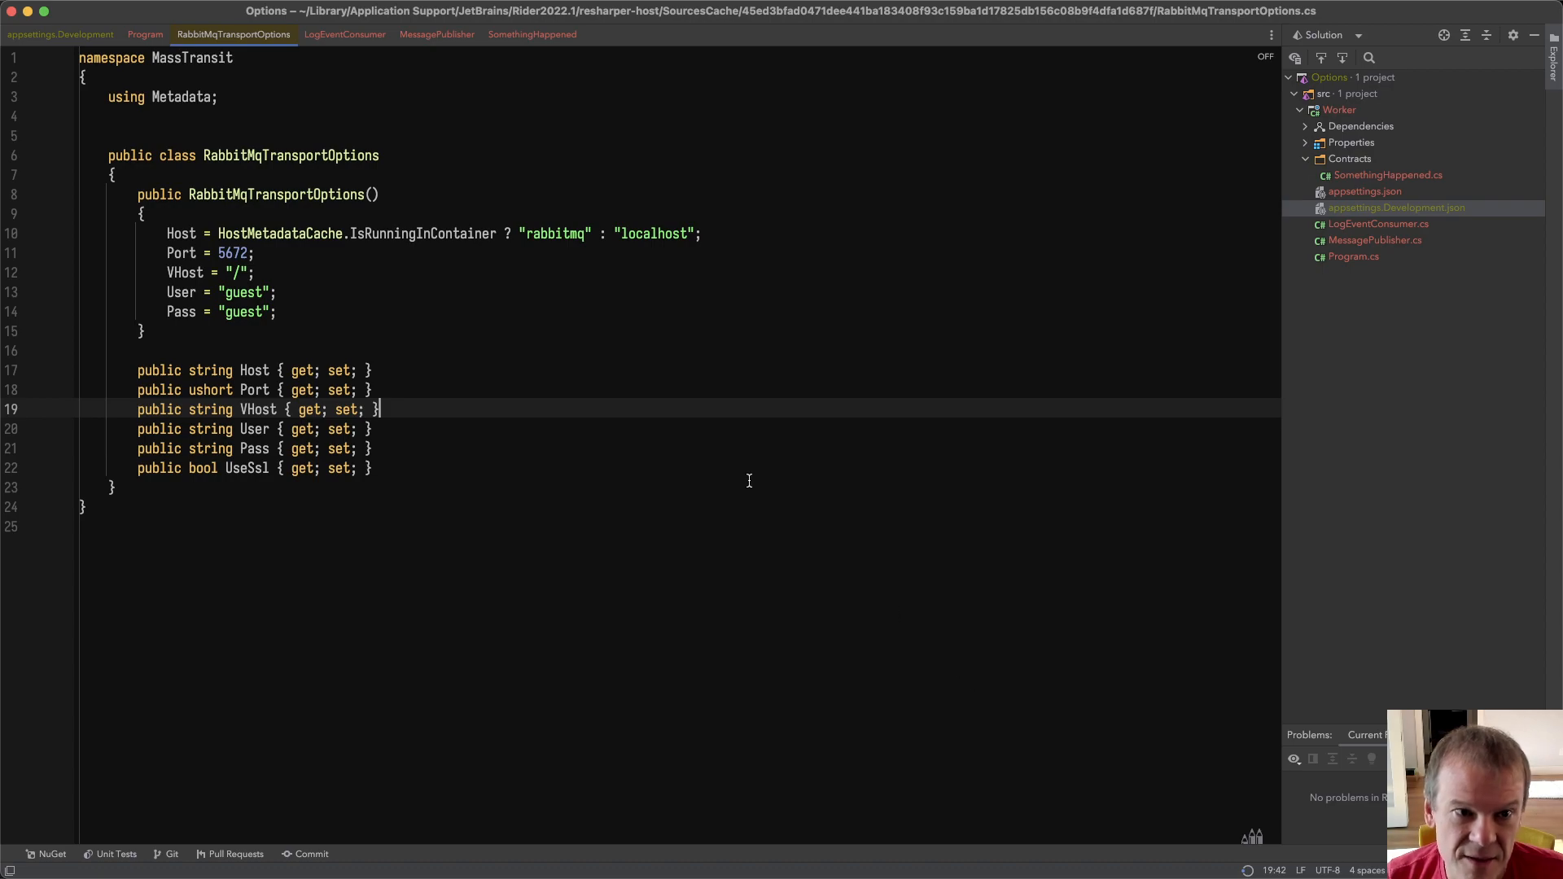
Step: Add "RMQ": { "VHost": "alpha" } to appsettings.Development.json, then return to Program
click(60, 35)
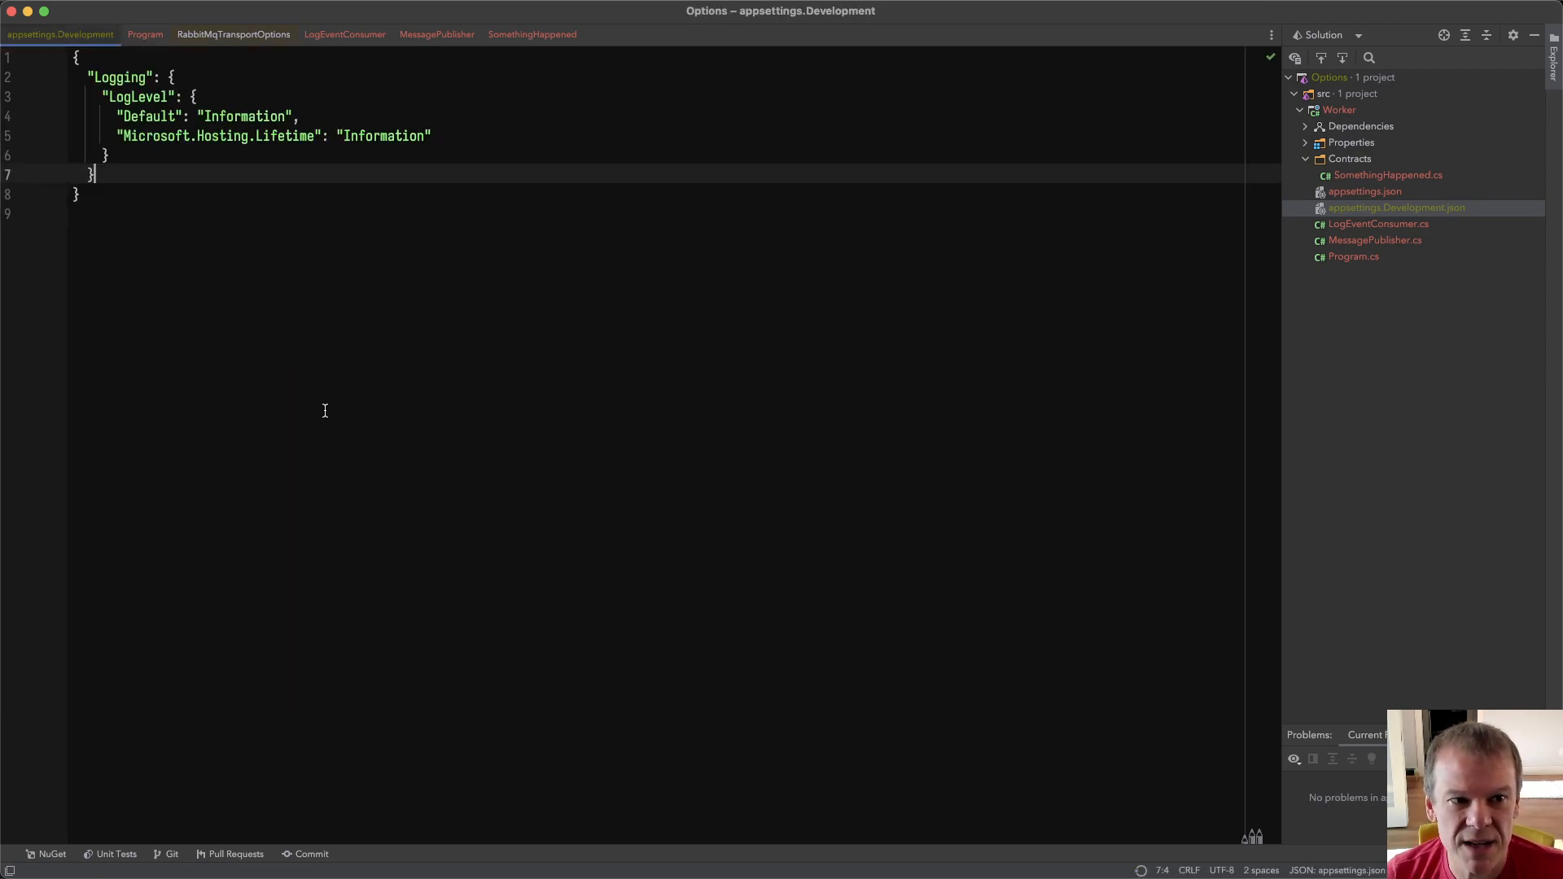
text("RMQ":{)
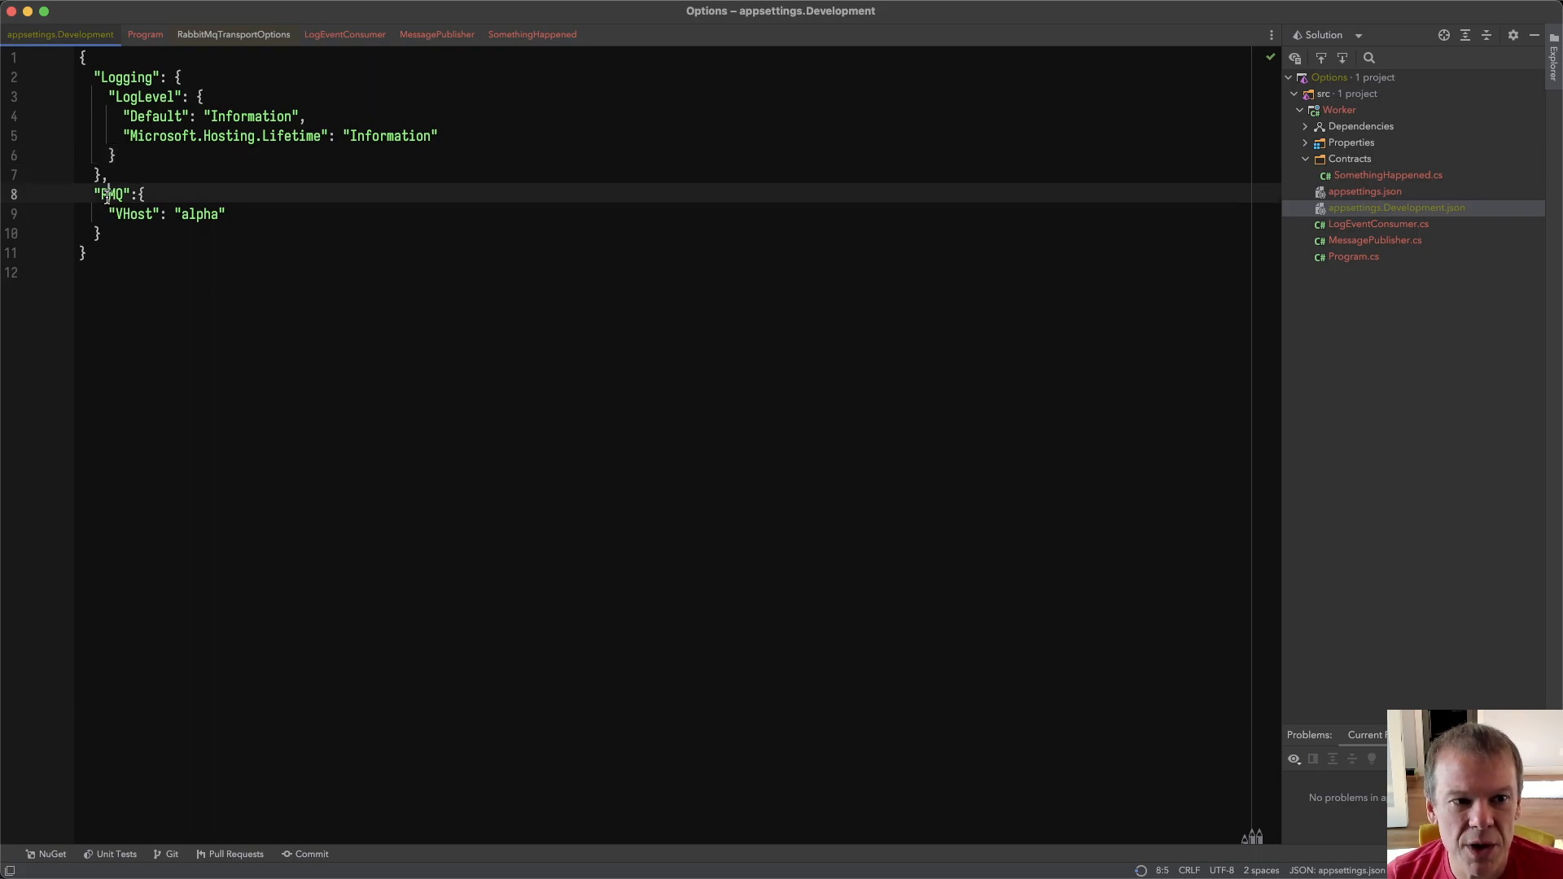
double_click(112, 194)
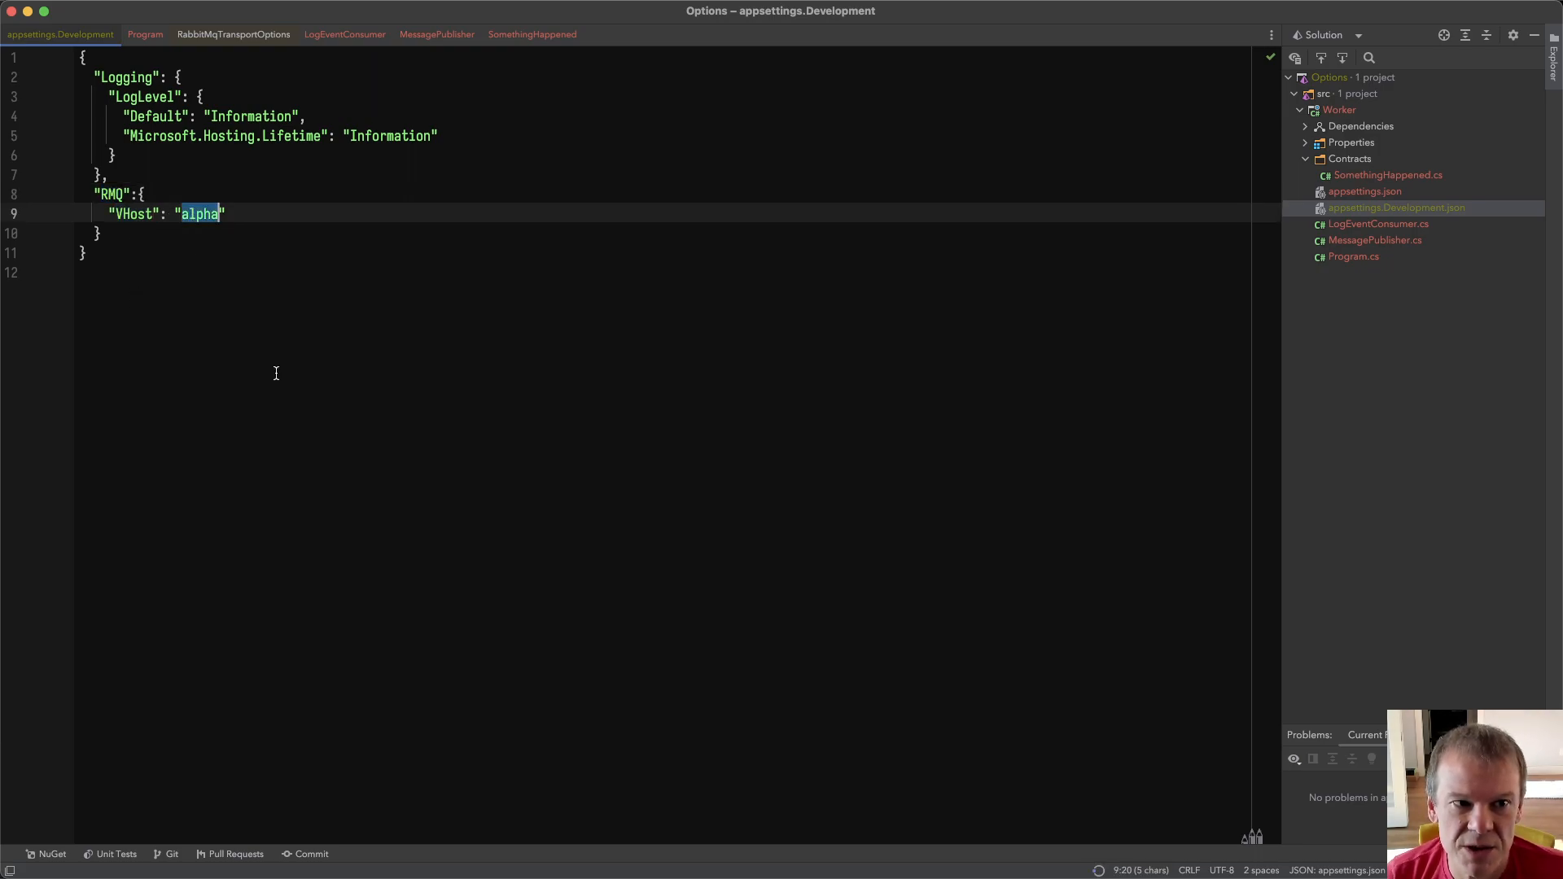
click(145, 34)
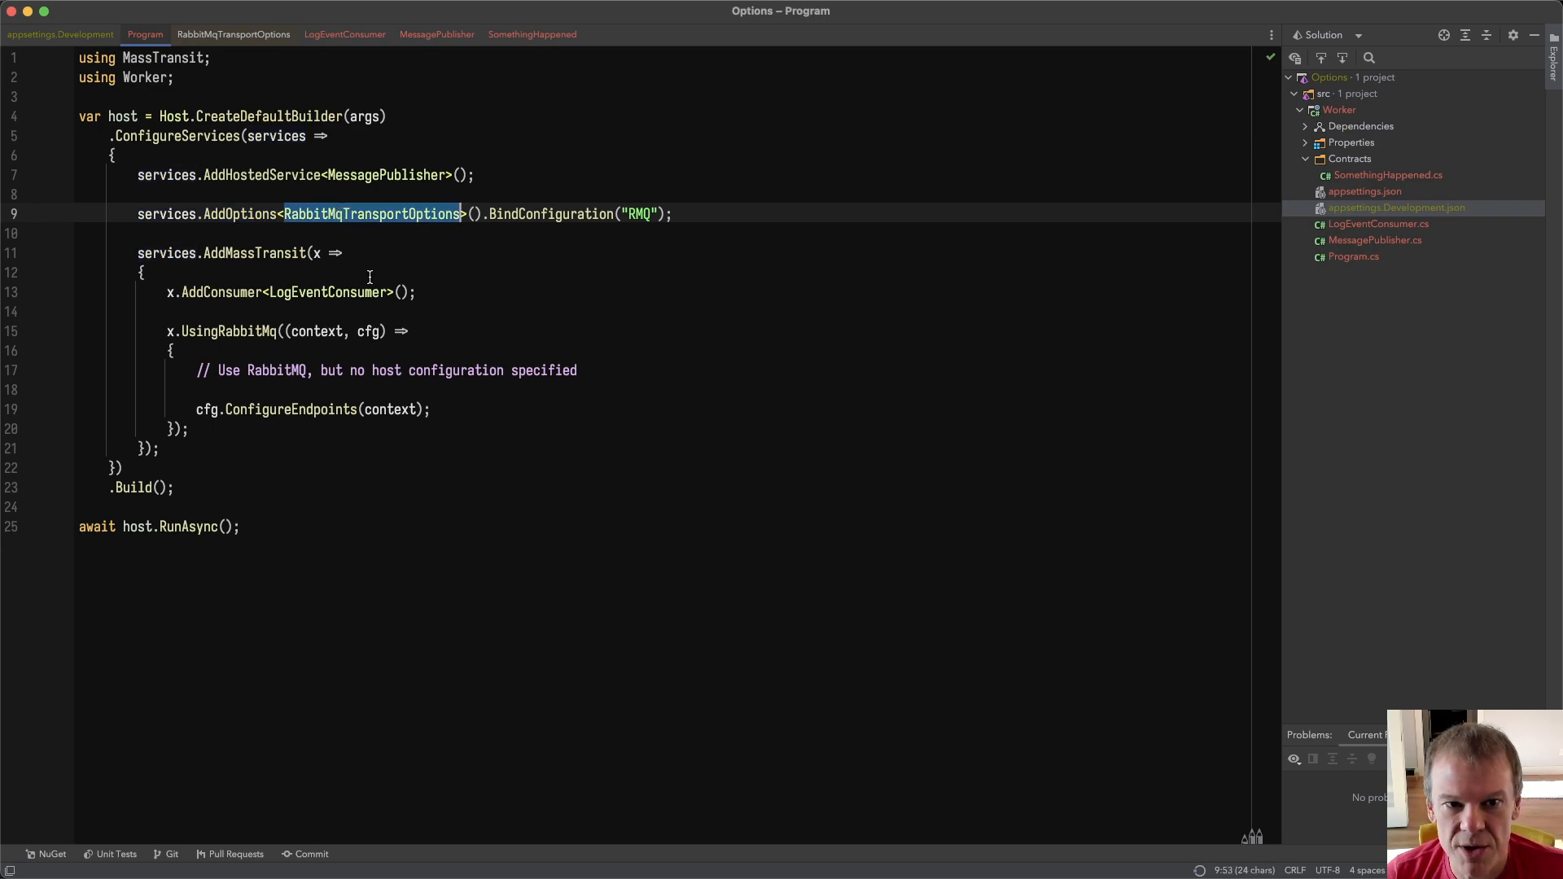
double_click(551, 213)
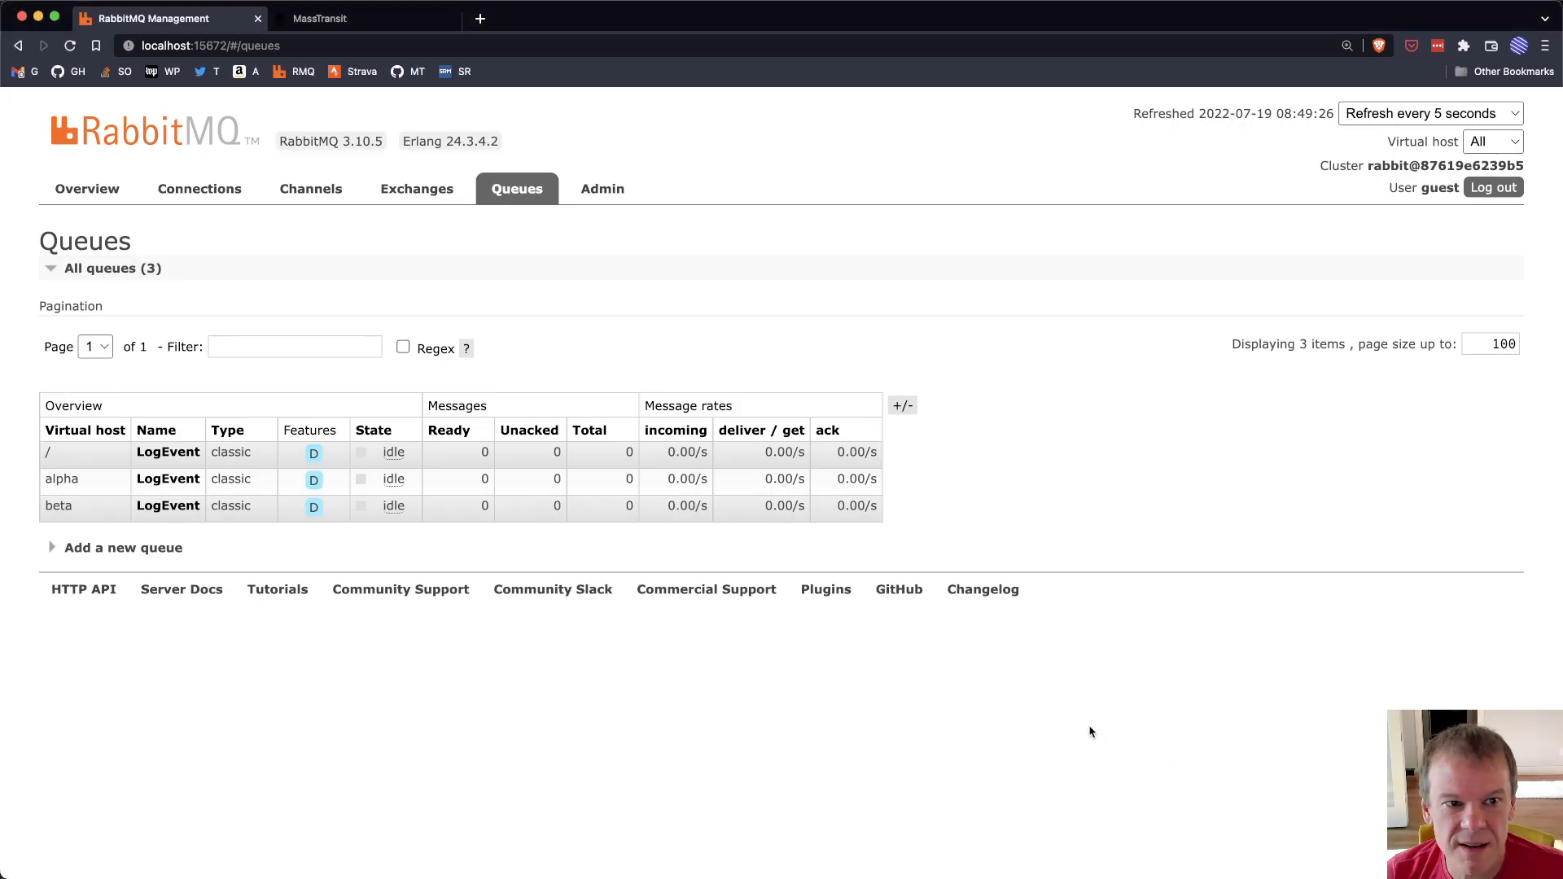
mouse_move(199, 188)
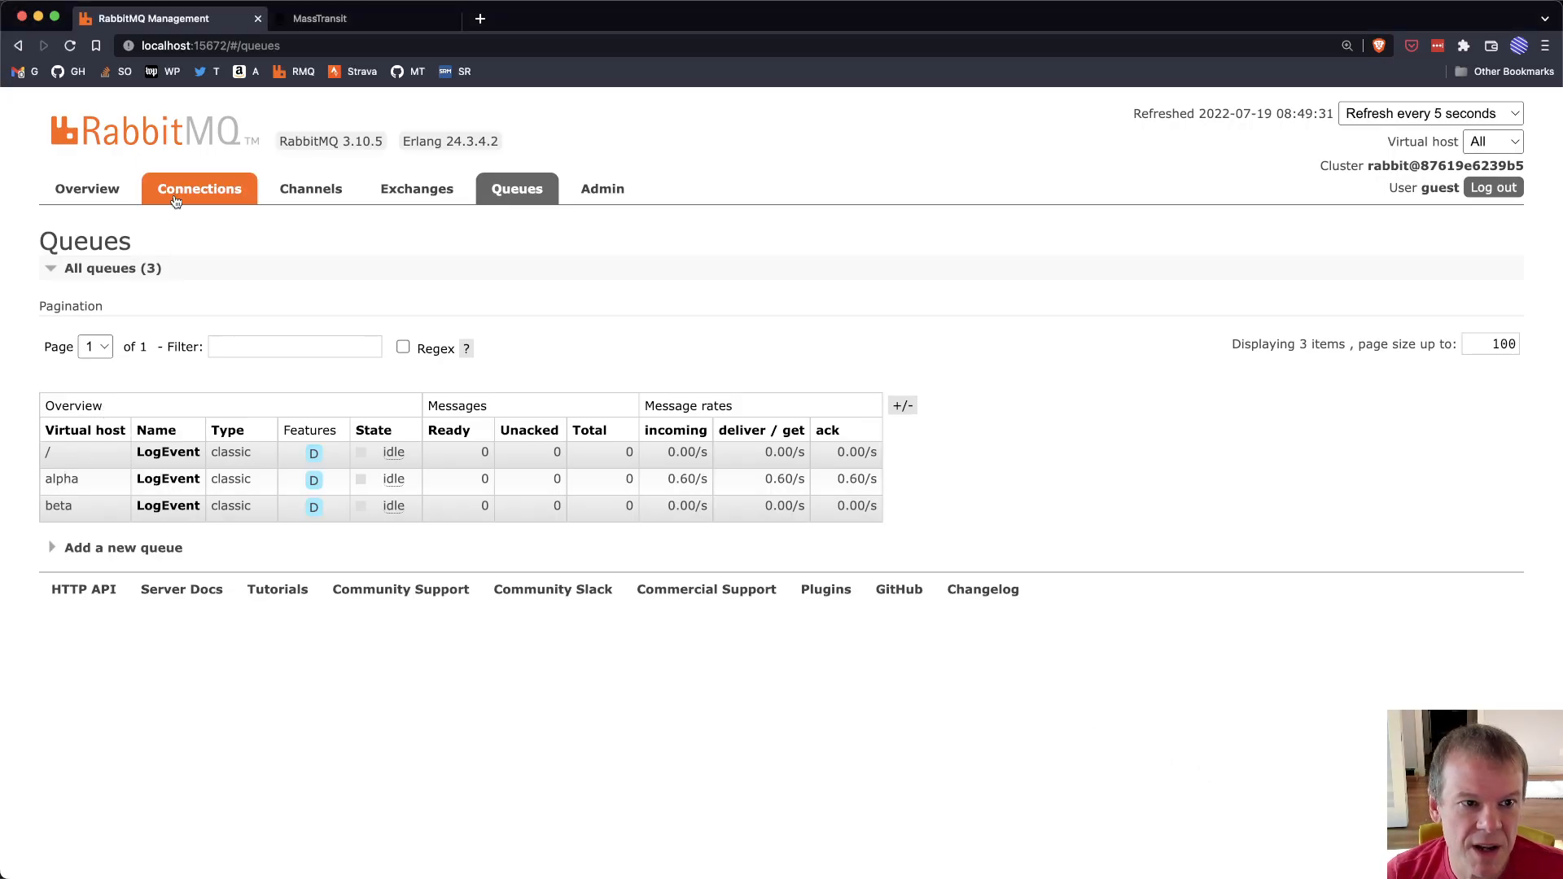
Step: Bring up the RabbitMQ Management Connections list after the alpha vhost run
click(199, 188)
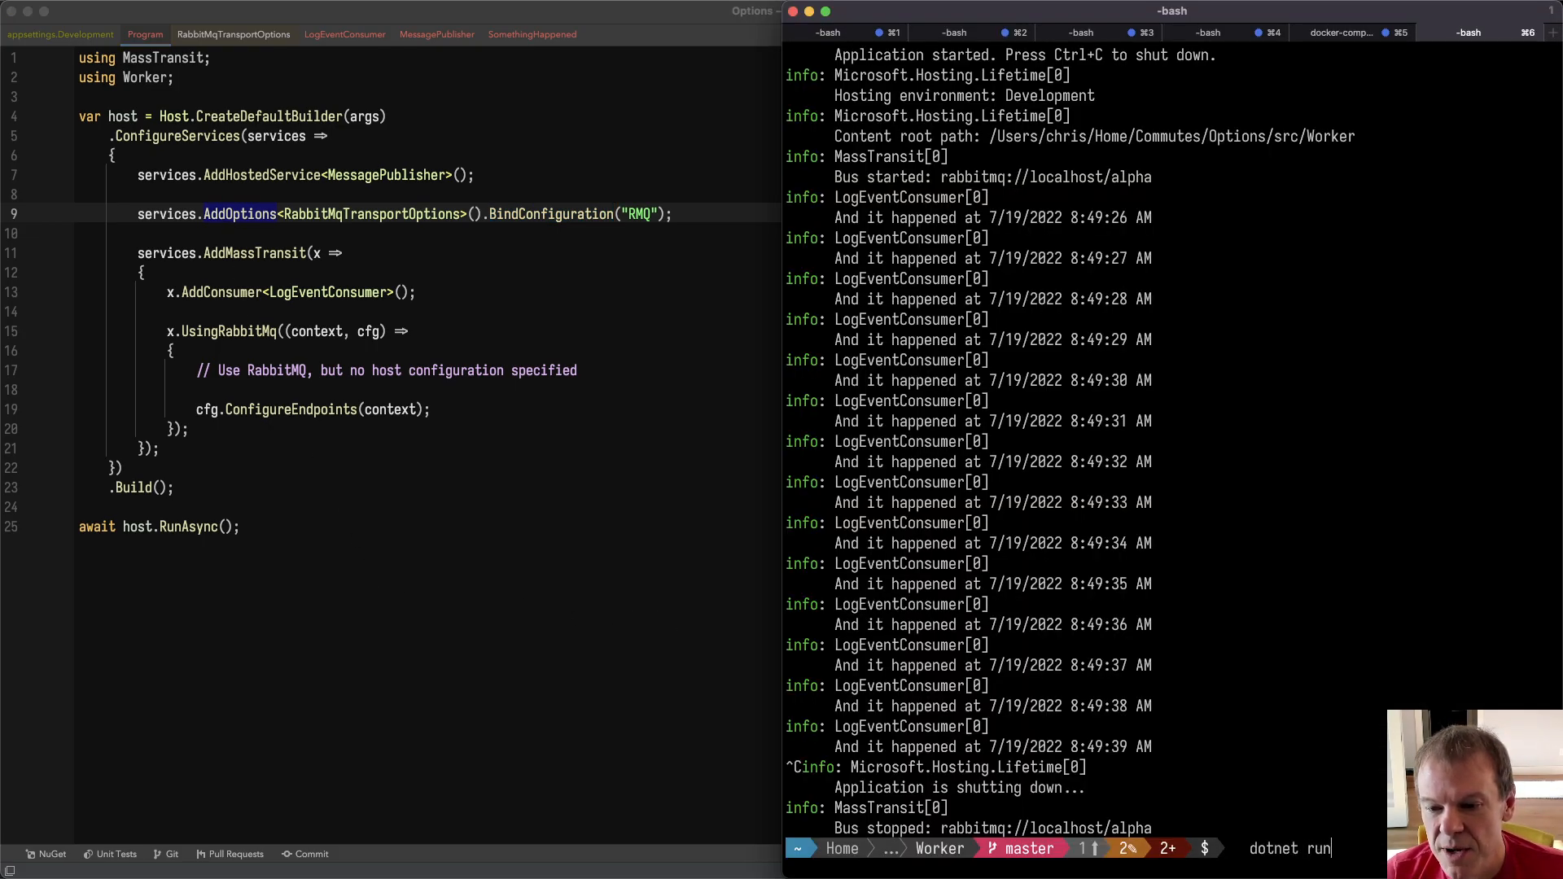
Step: Type 'export RMQ__VHOST' in the terminal to override the virtual host
text(export RMQ__VHOST)
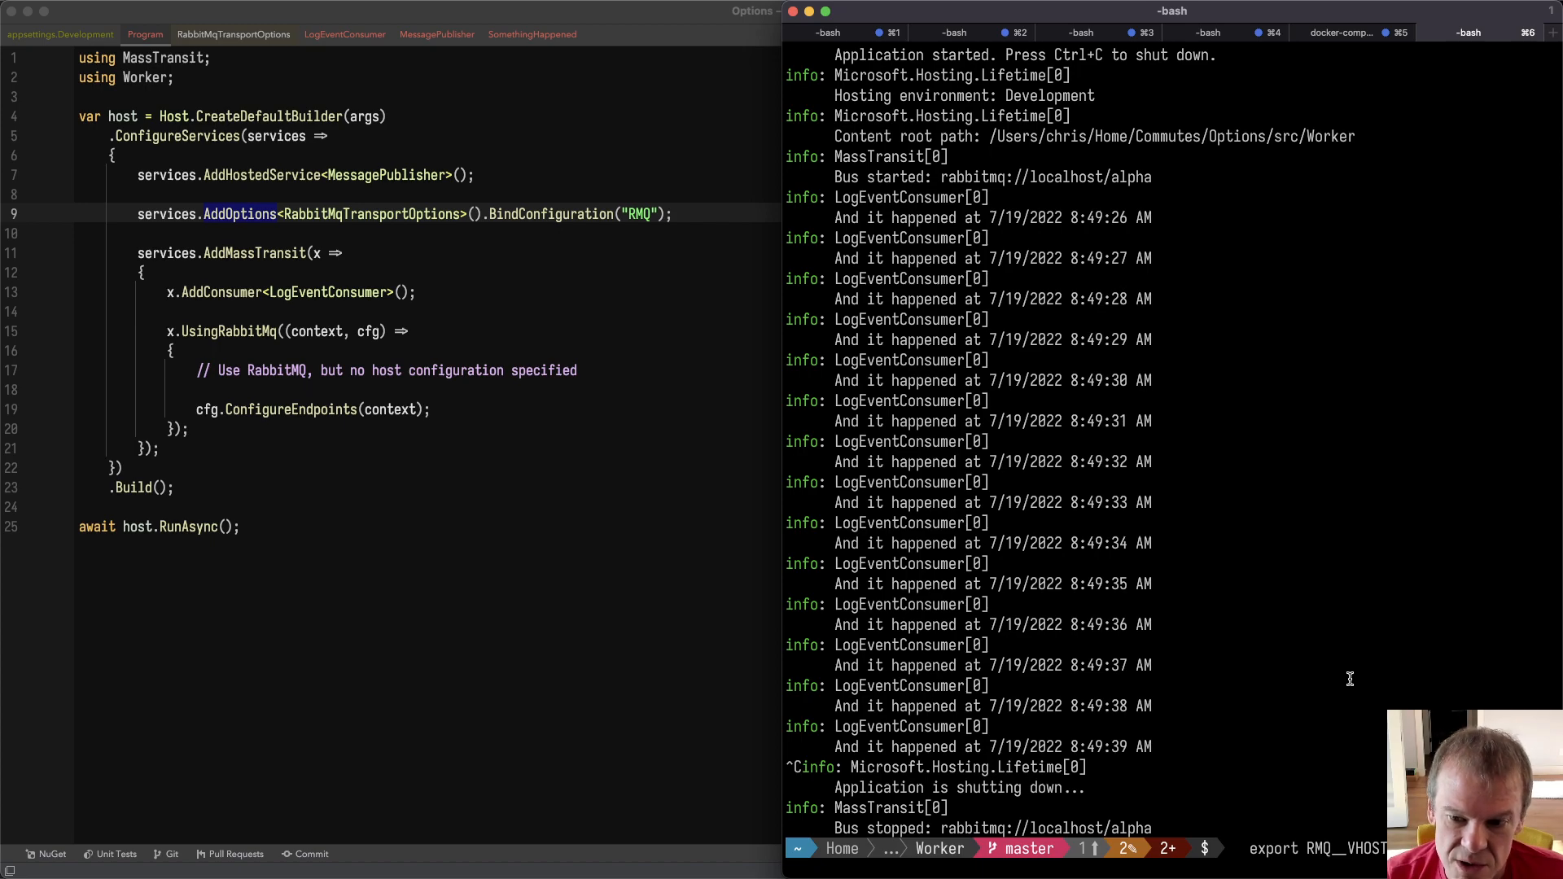
mouse_move(1397, 695)
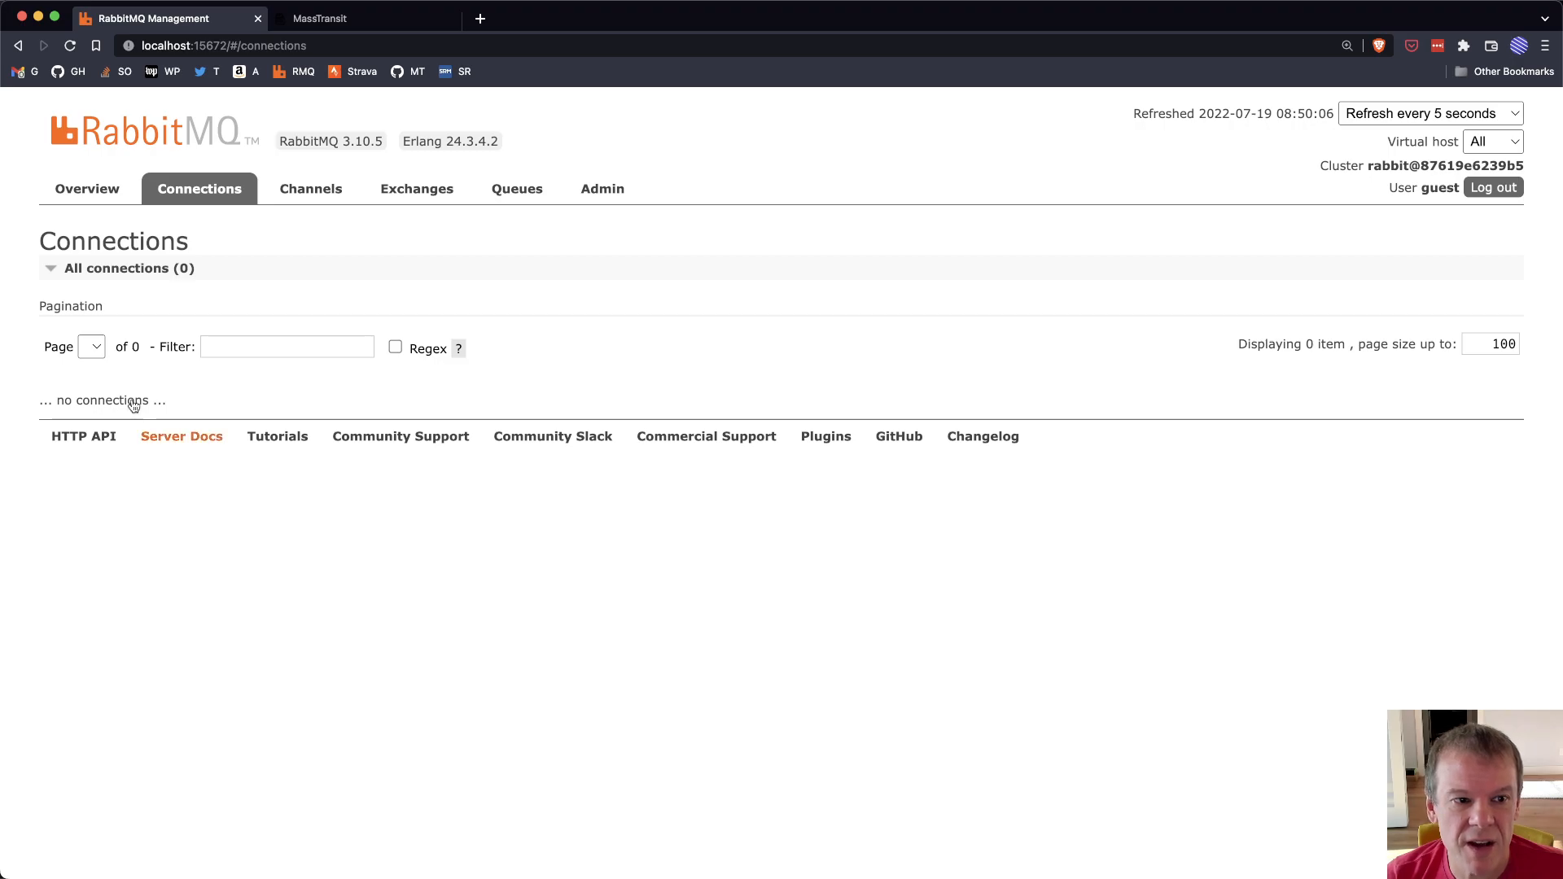
mouse_move(277, 436)
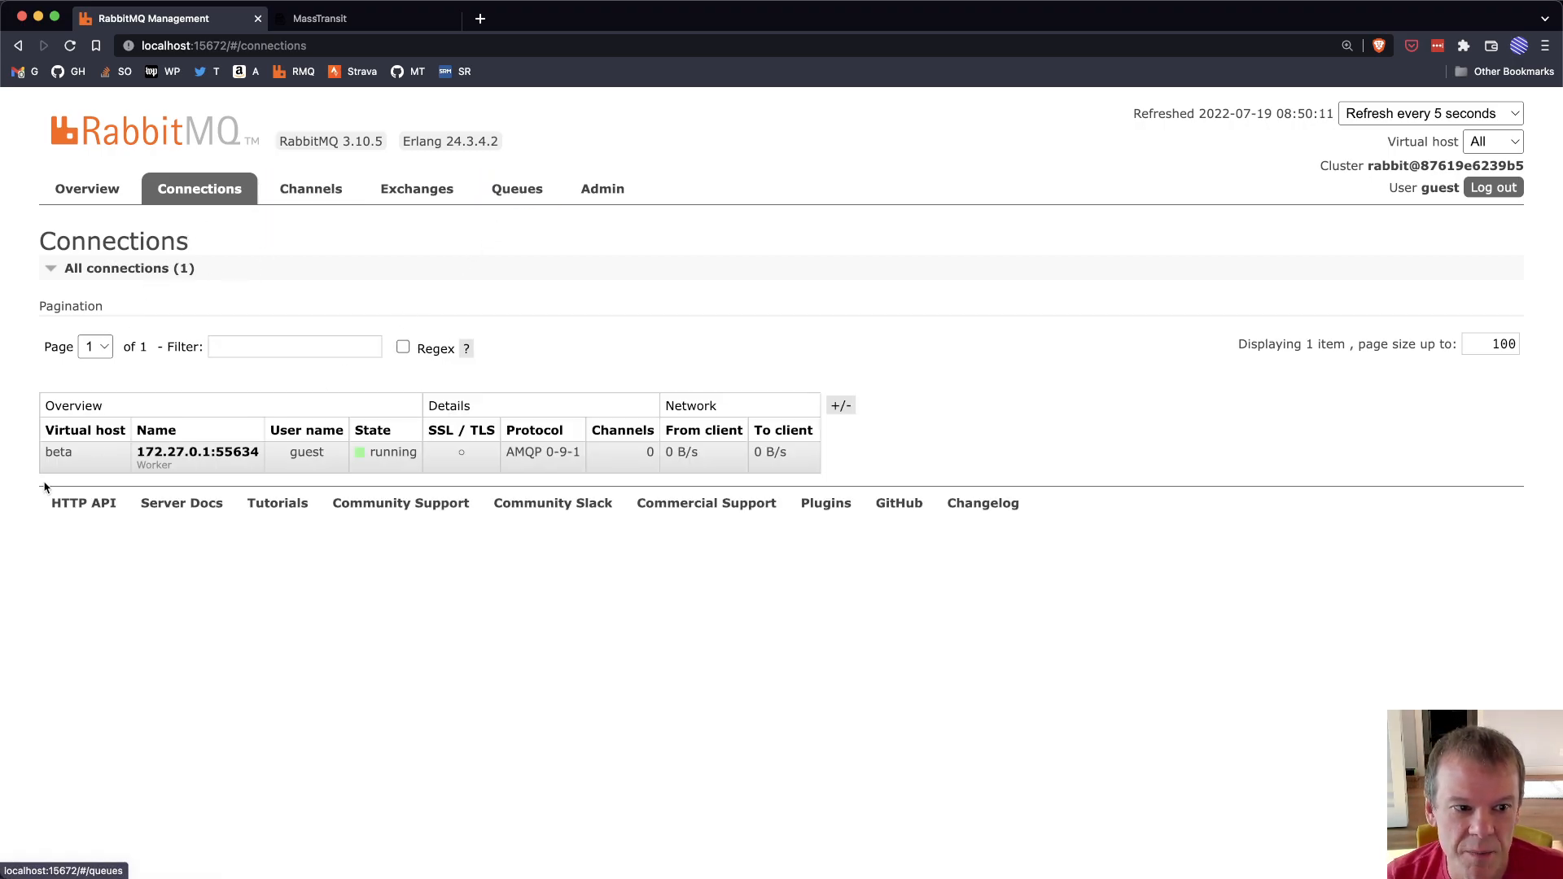
mouse_move(260, 613)
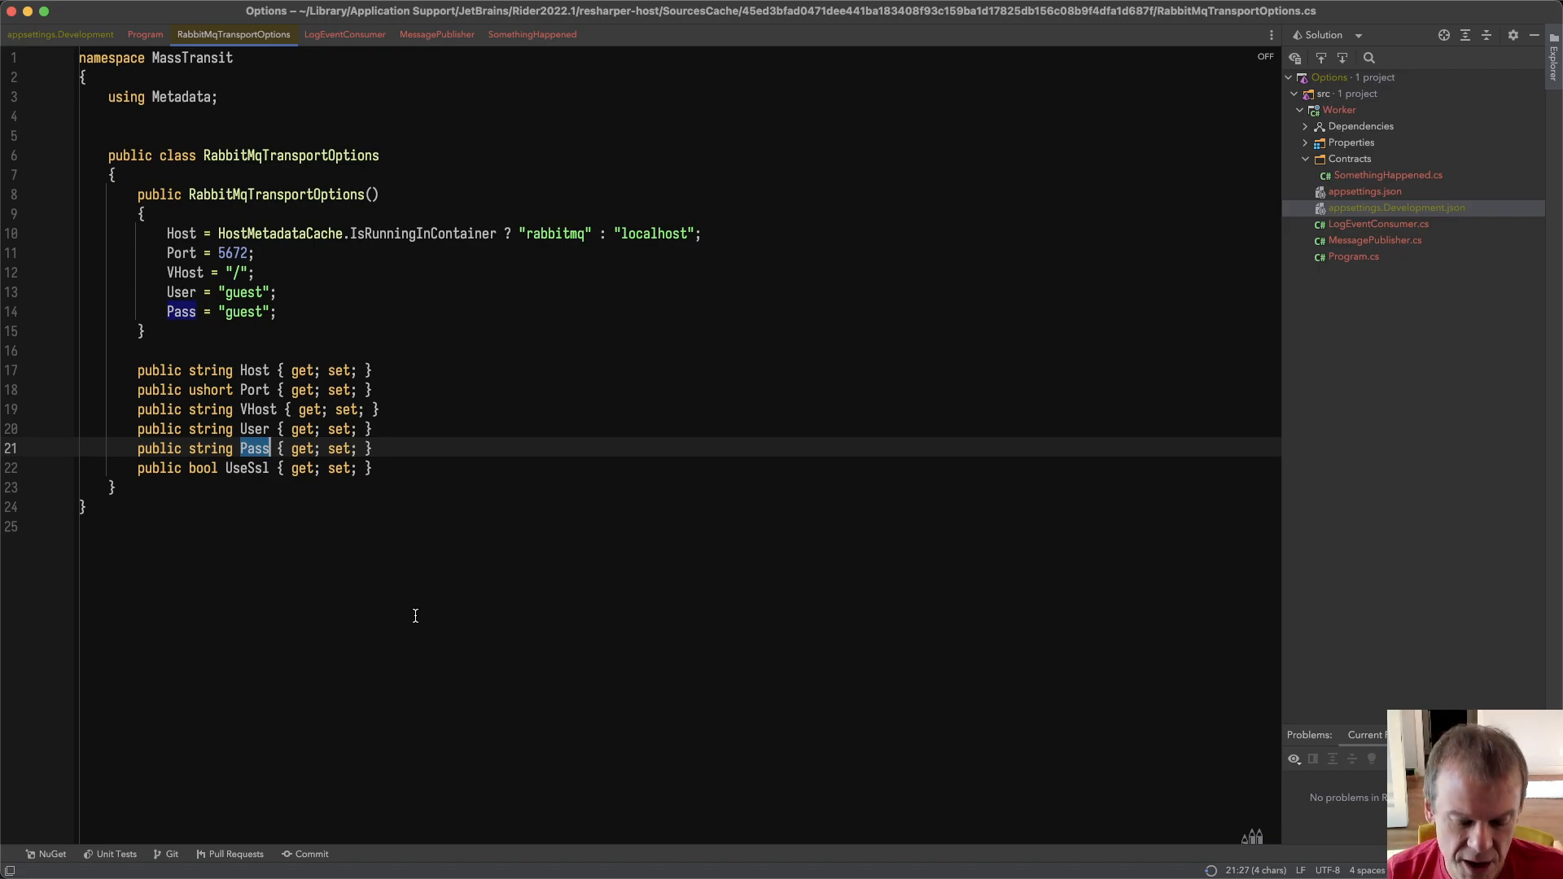
Step: Return to the Program code where RabbitMqTransportOptions binds to the "RMQ" section
click(145, 34)
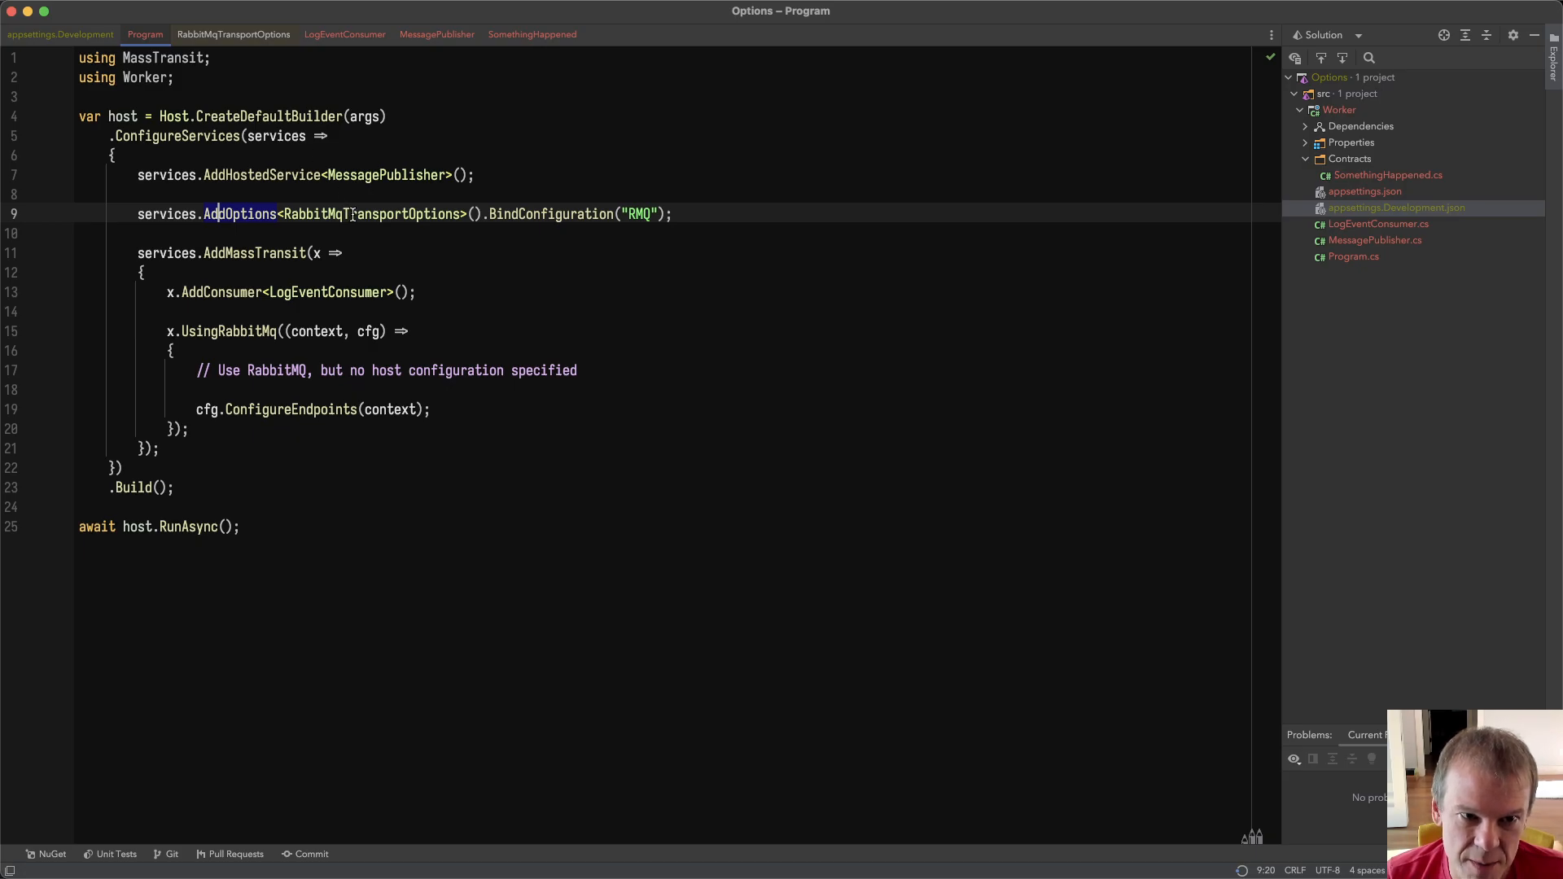
double_click(550, 214)
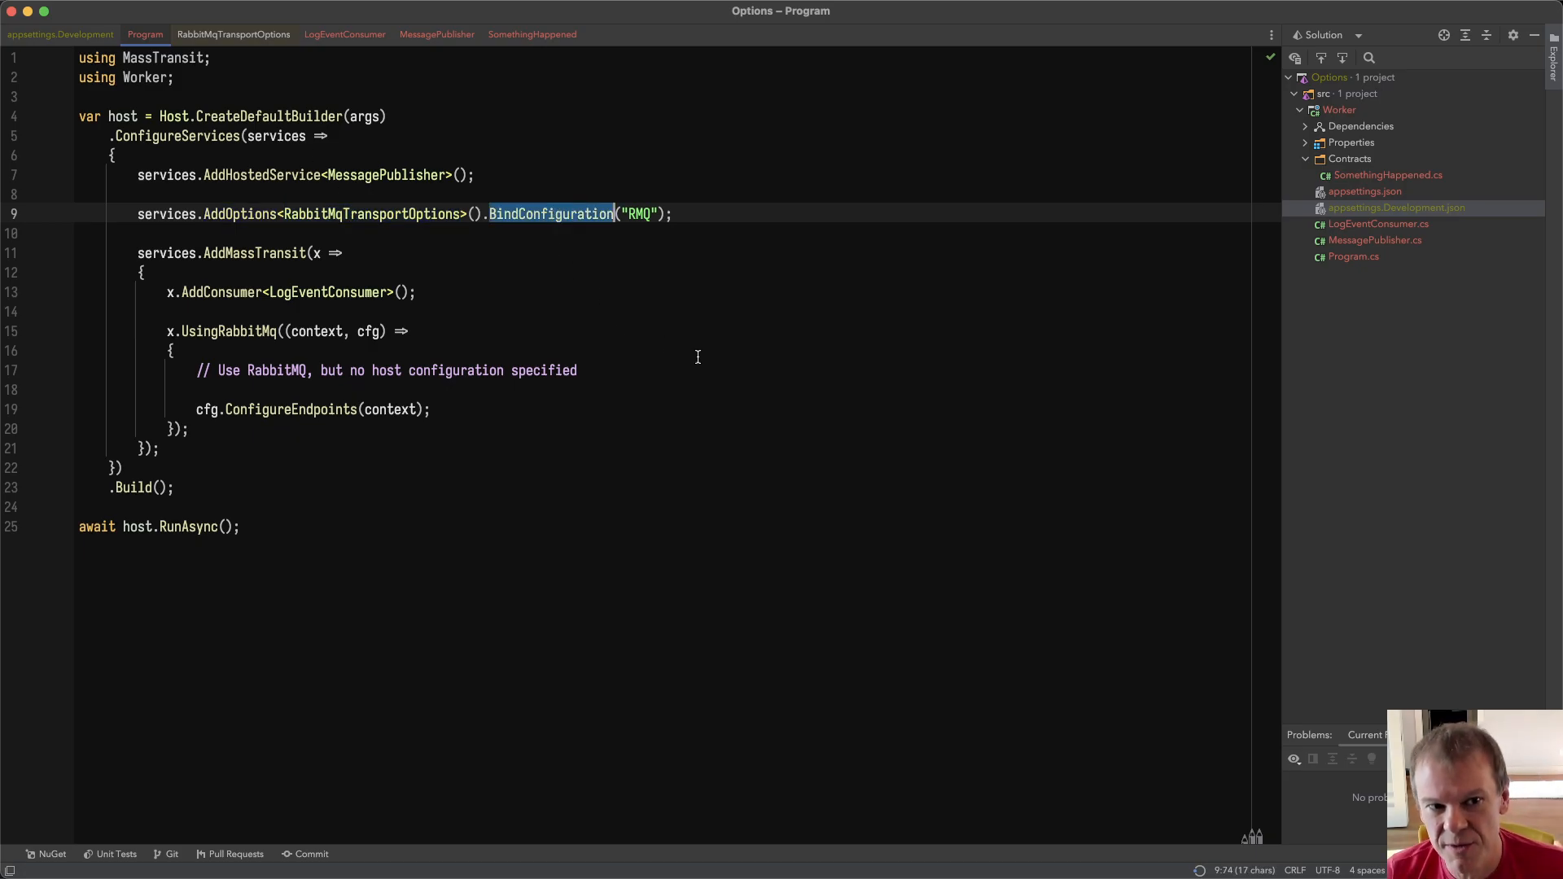